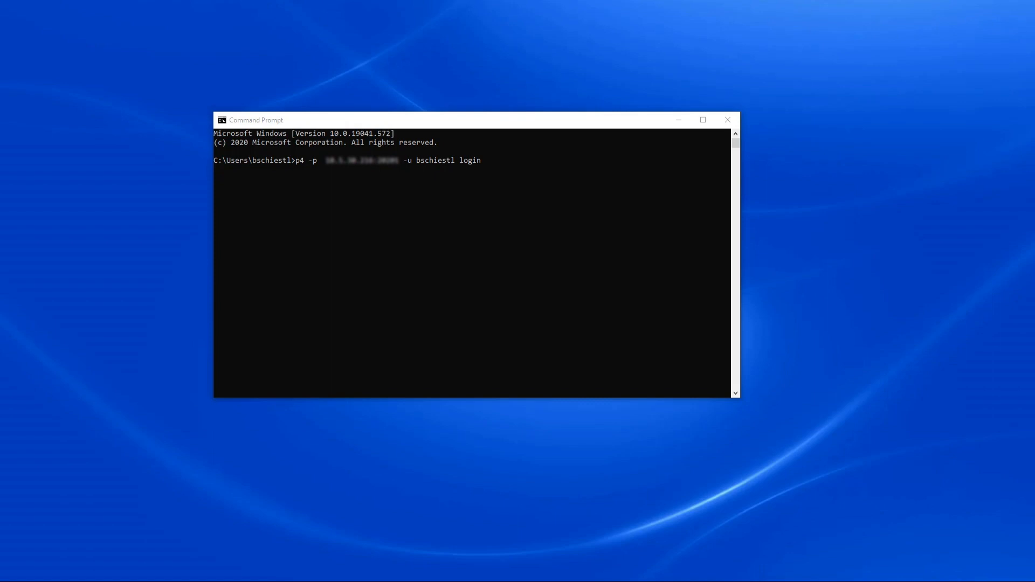
mouse_move(643, 234)
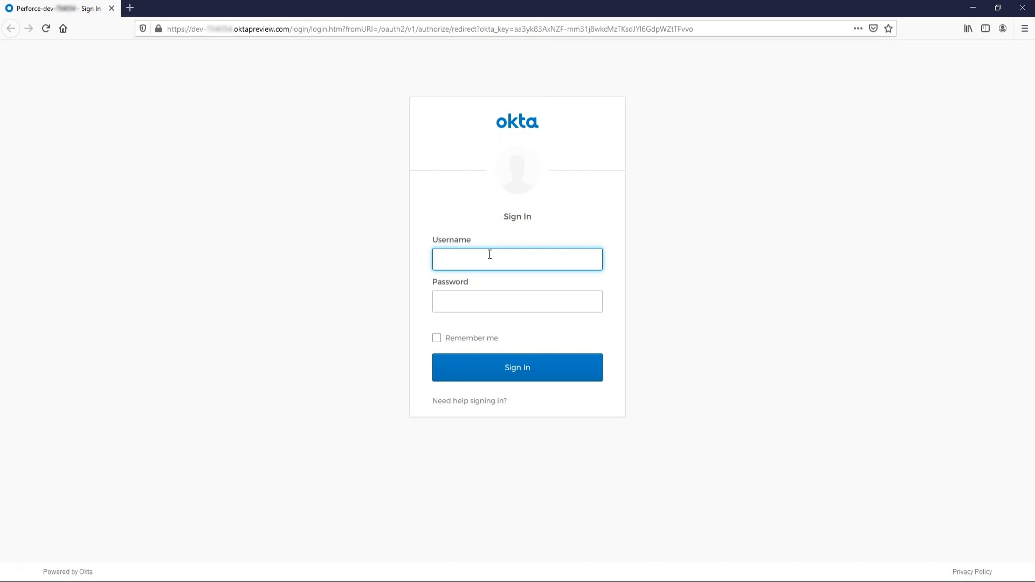
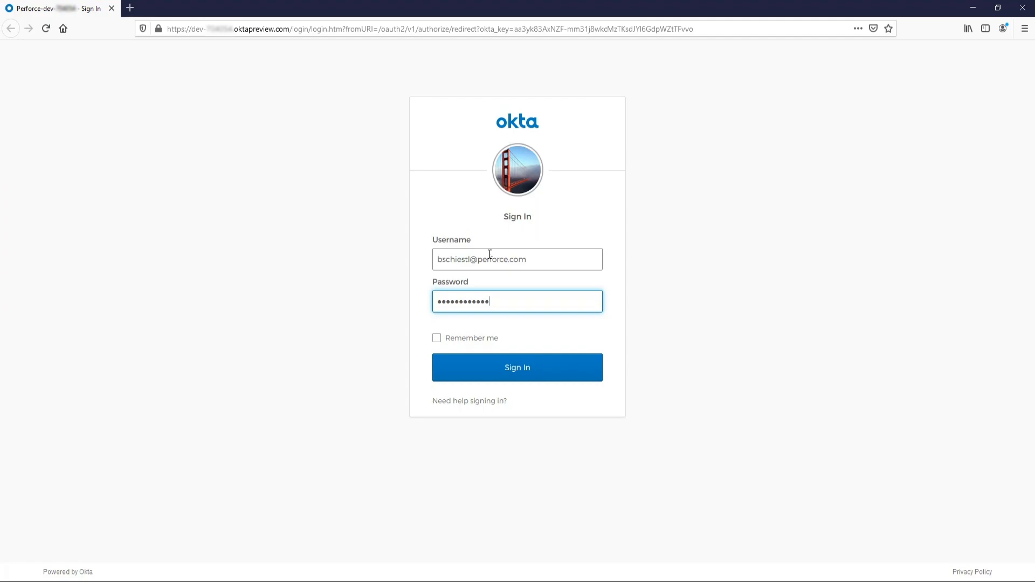
click(517, 367)
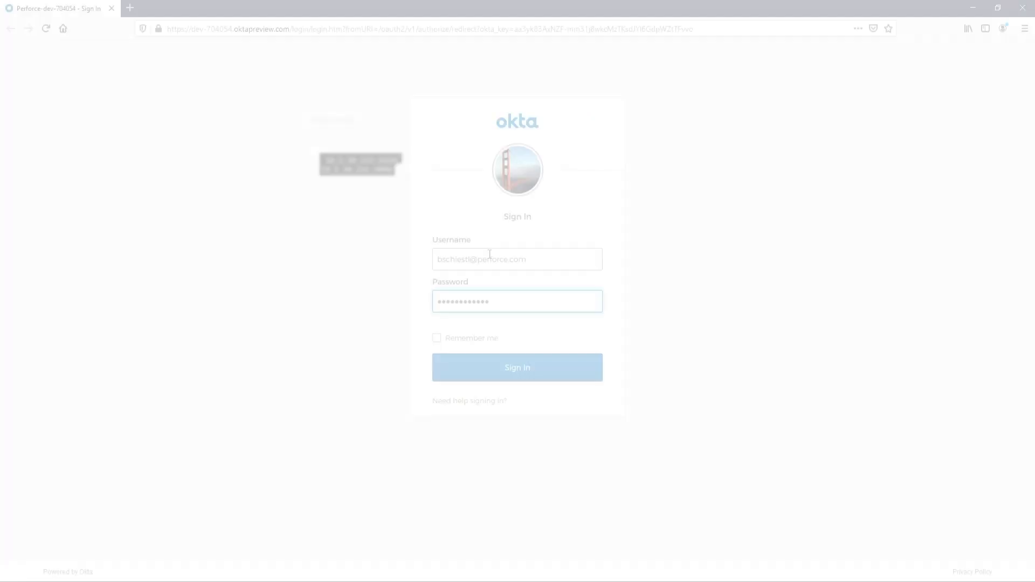
click(517, 367)
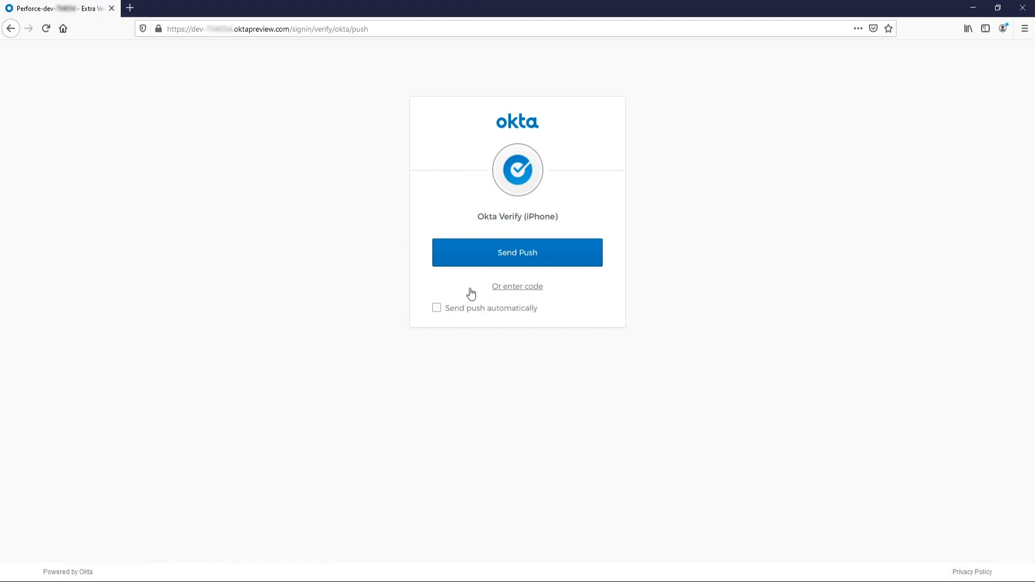
Send the Okta Verify push, close the browser after CLI login succeeds, and connect from P4V's Open Connection dialog
click(517, 253)
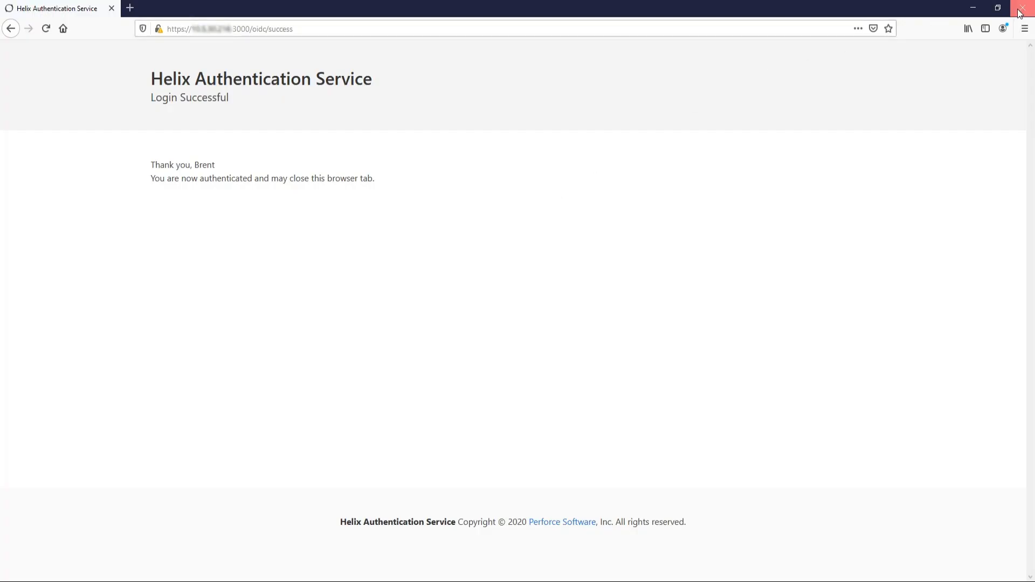
click(1026, 7)
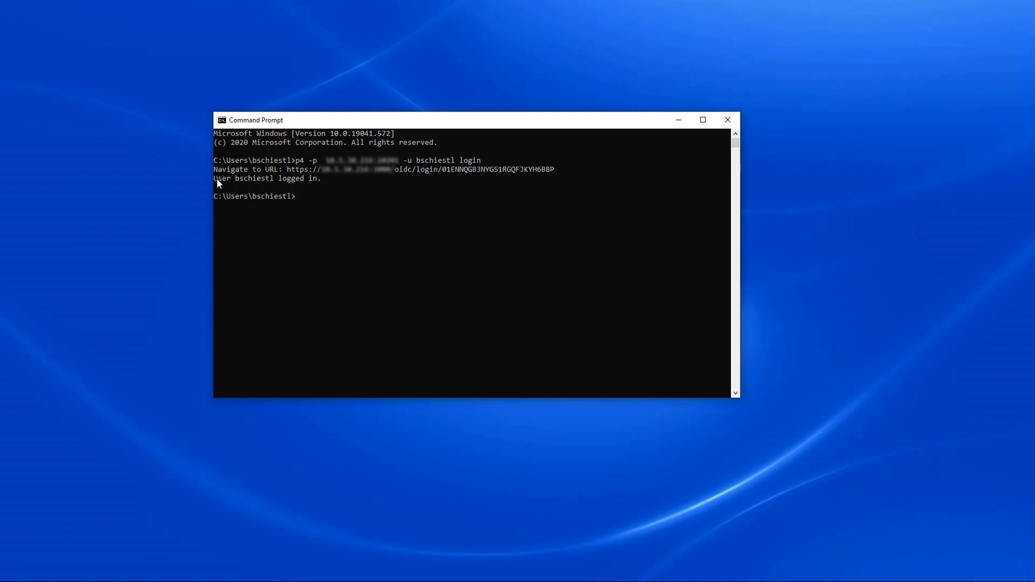
drag(214, 178, 321, 178)
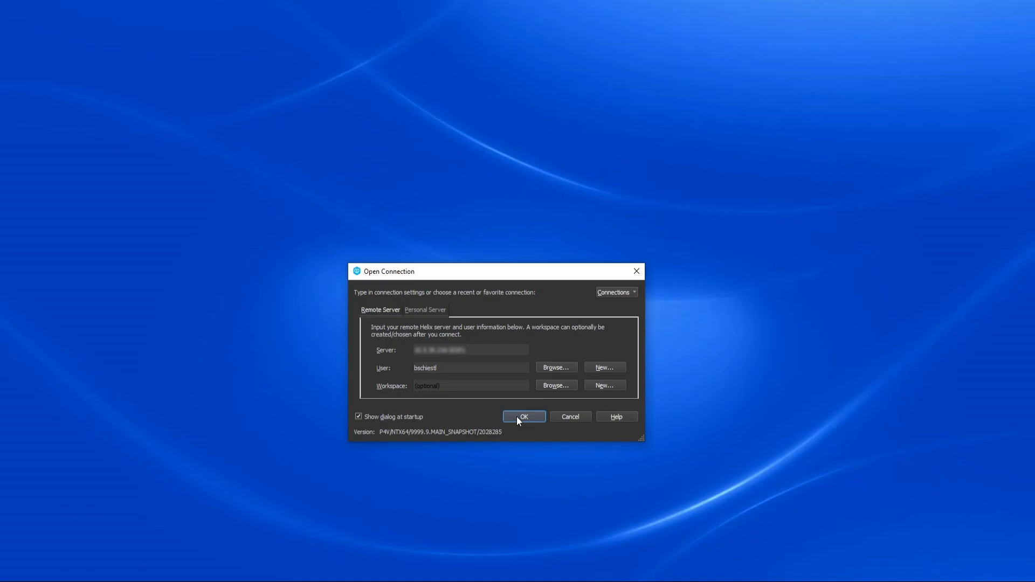
click(525, 416)
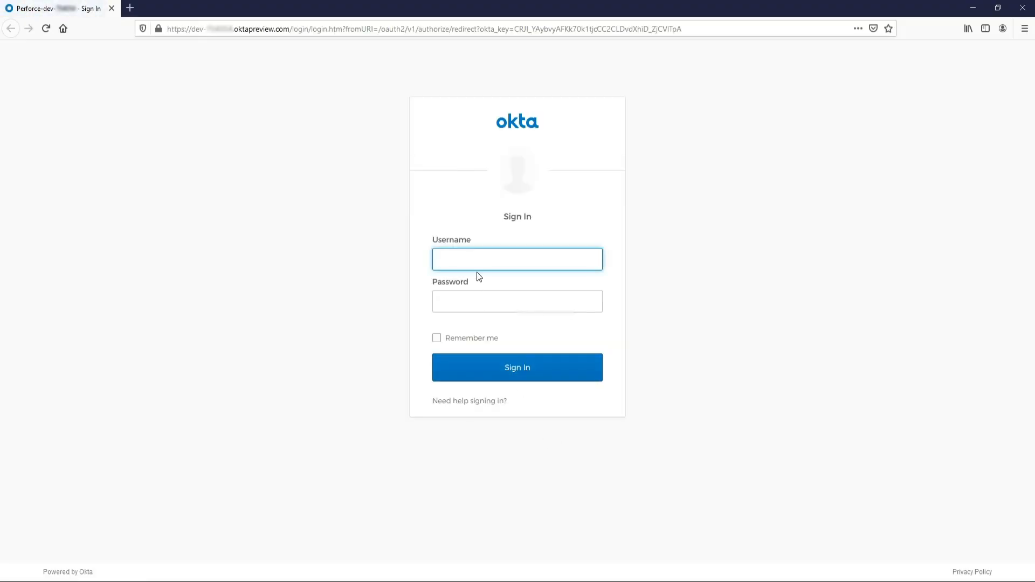
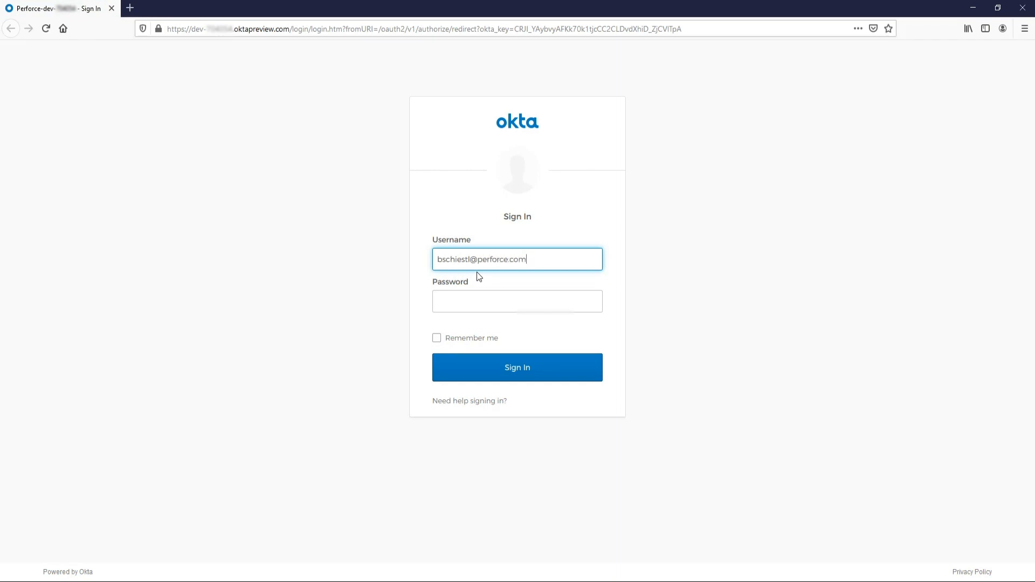
text(•••••)
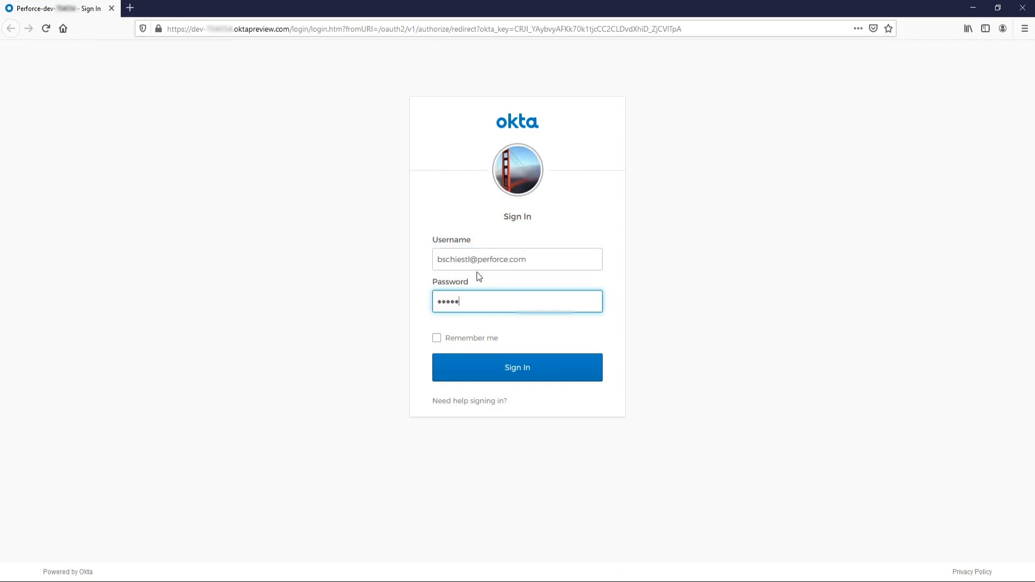
text(password)
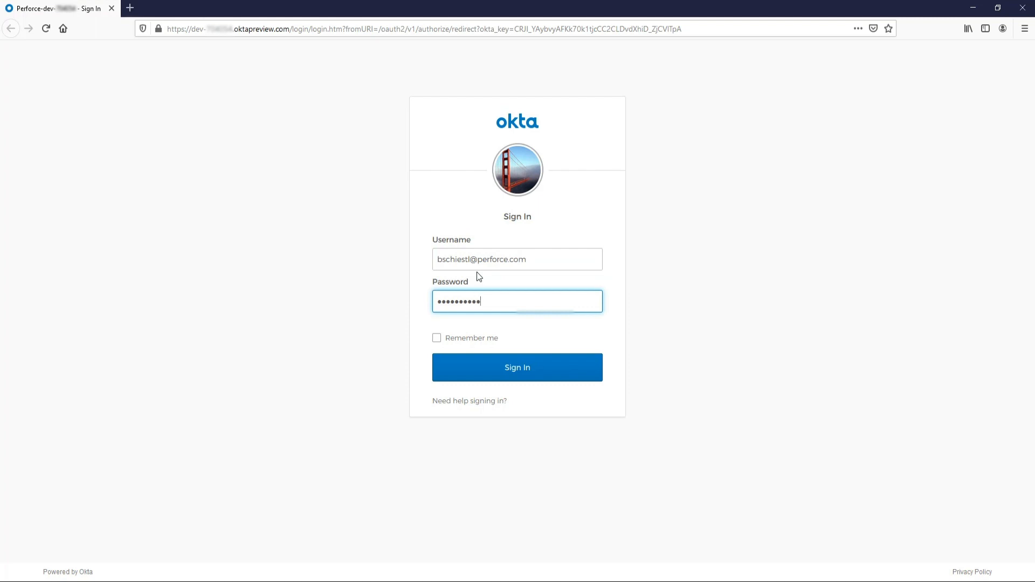
click(517, 367)
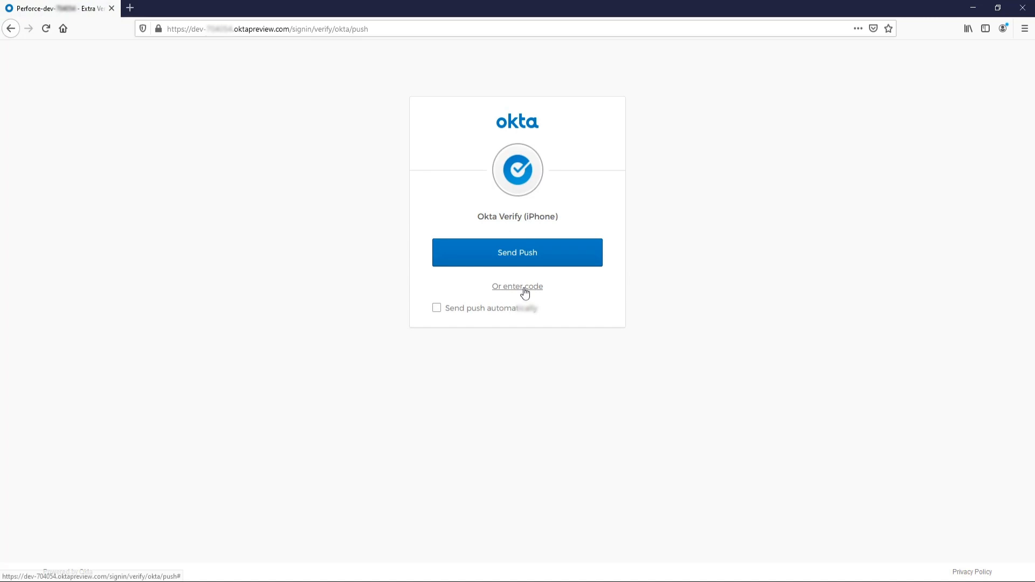
Verify with a six-digit Okta Verify code instead of push so Helix reports Login Successful
click(516, 286)
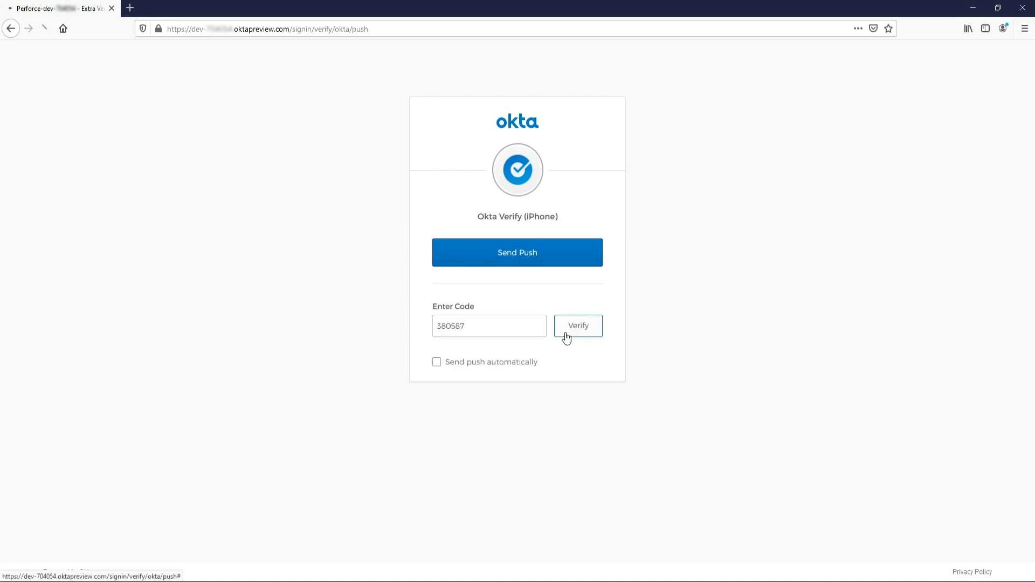
click(577, 326)
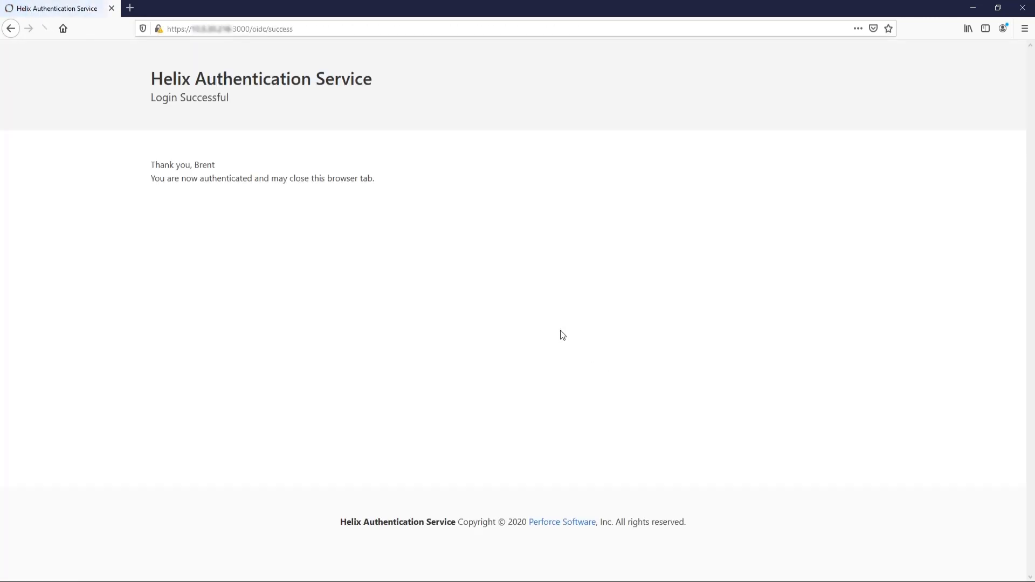